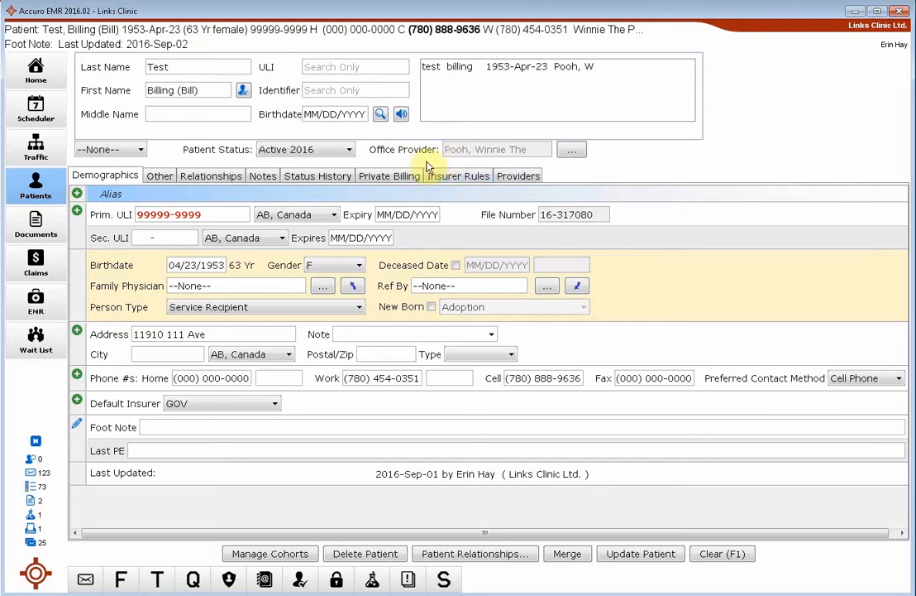
pyautogui.moveTo(457, 155)
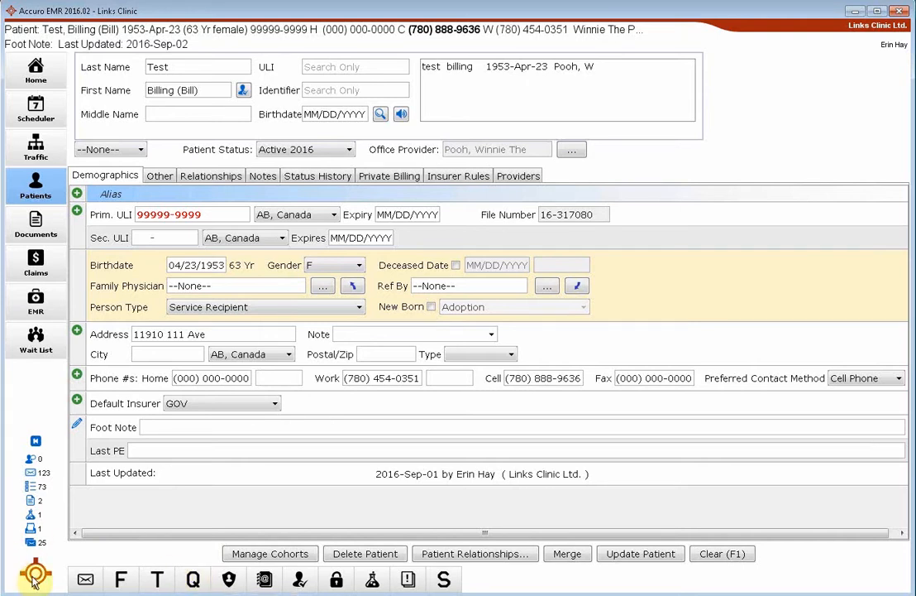
# Search 'quer' from the start menu and launch Query Builder (Alerts)
pyautogui.click(36, 575)
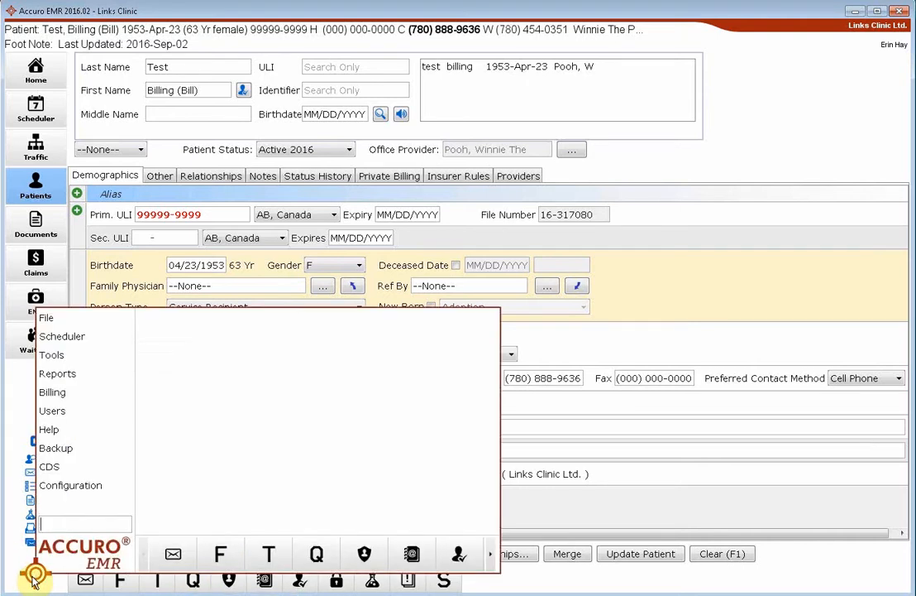
pyautogui.write('quer')
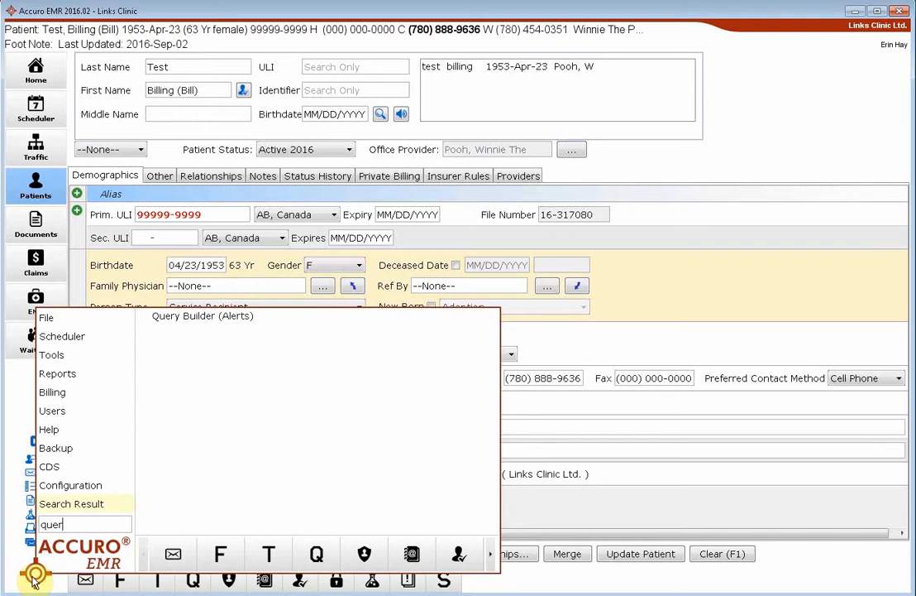
pyautogui.moveTo(306, 316)
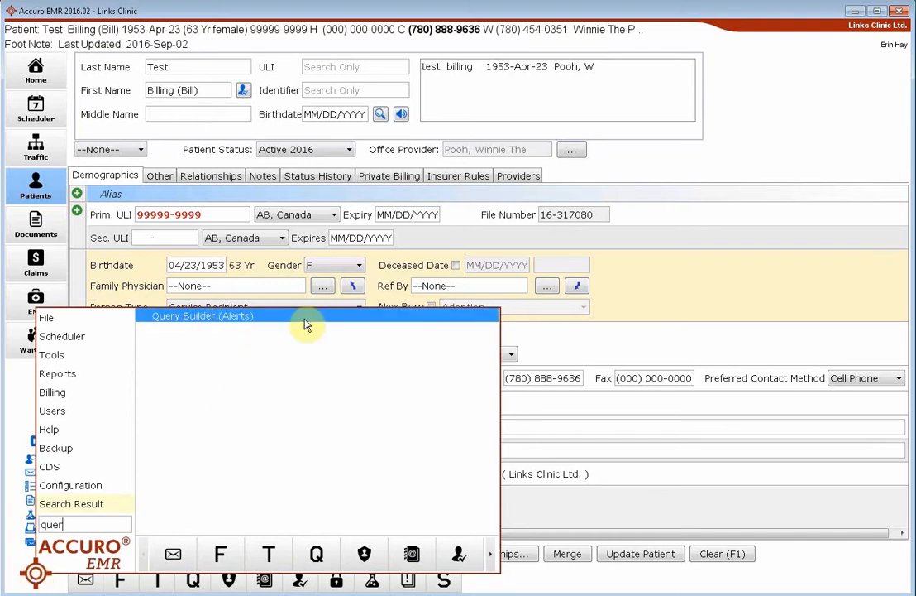
pyautogui.click(202, 315)
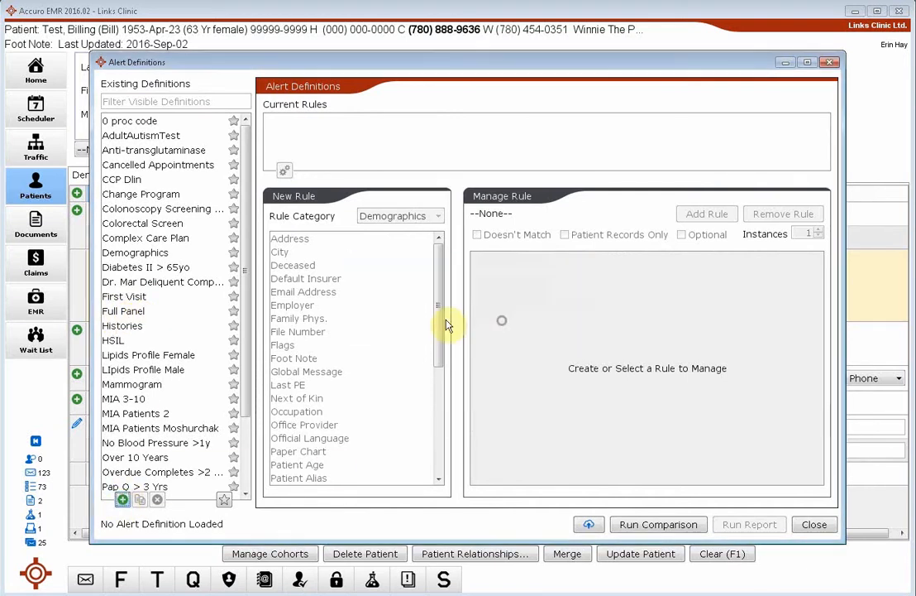
# Load the Full Panel definition and start a new Demographics > Patient Status condition
pyautogui.click(122, 311)
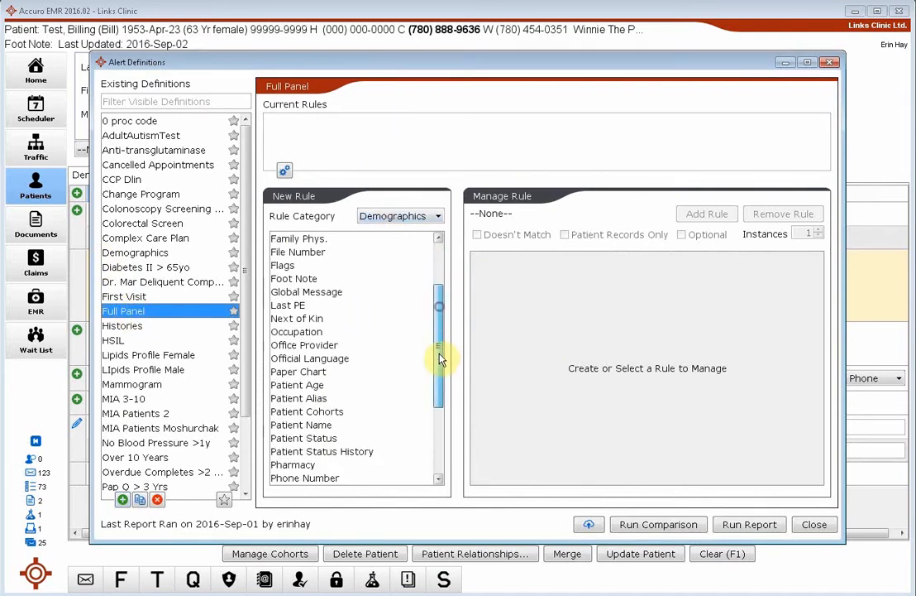
pyautogui.click(304, 330)
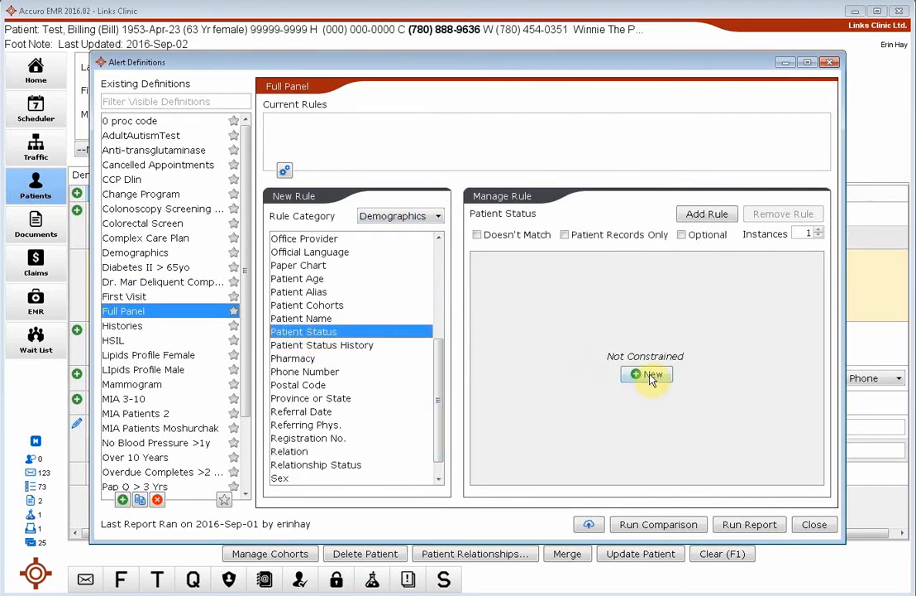
pyautogui.click(645, 374)
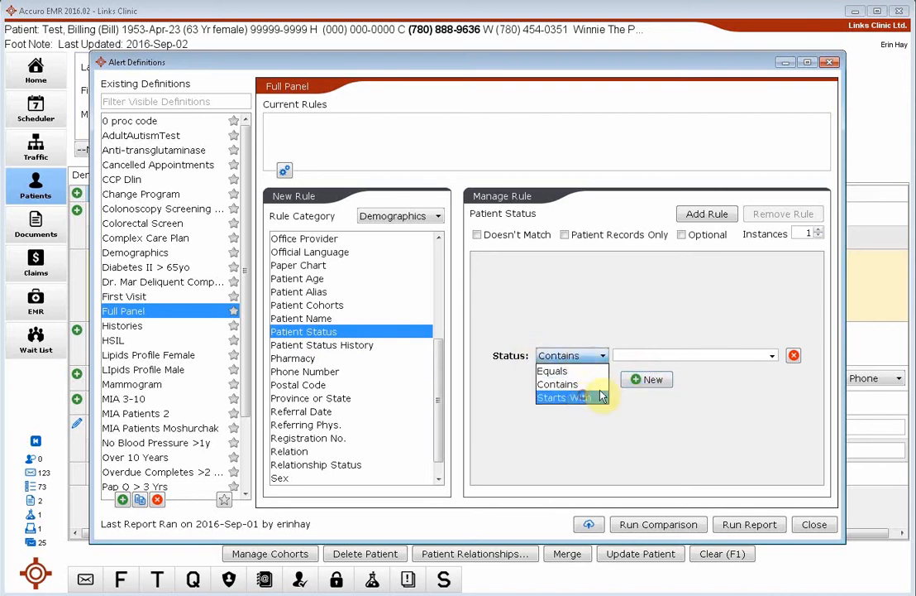
# Add a rule: Status Starts With 'Active', Patient Records Only
pyautogui.click(566, 397)
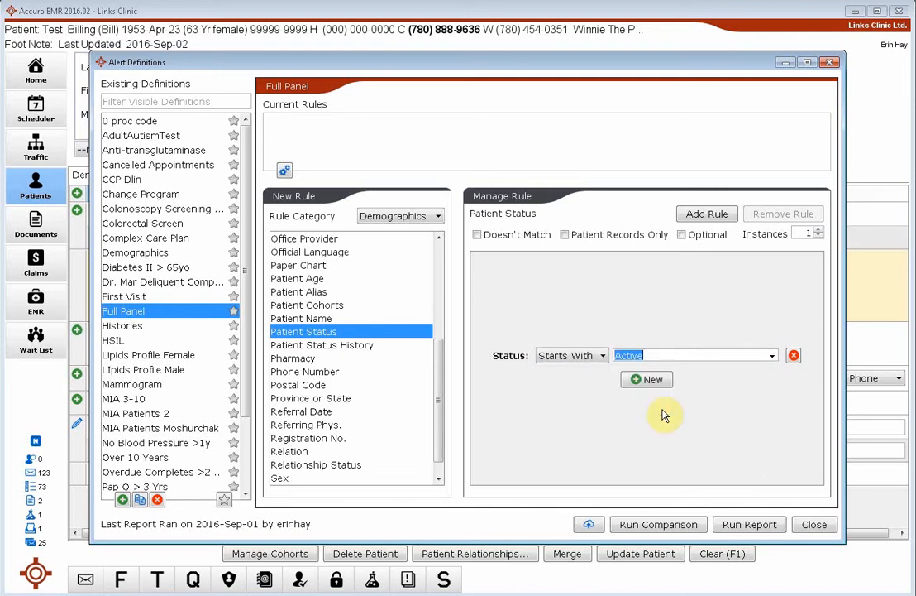
pyautogui.click(571, 354)
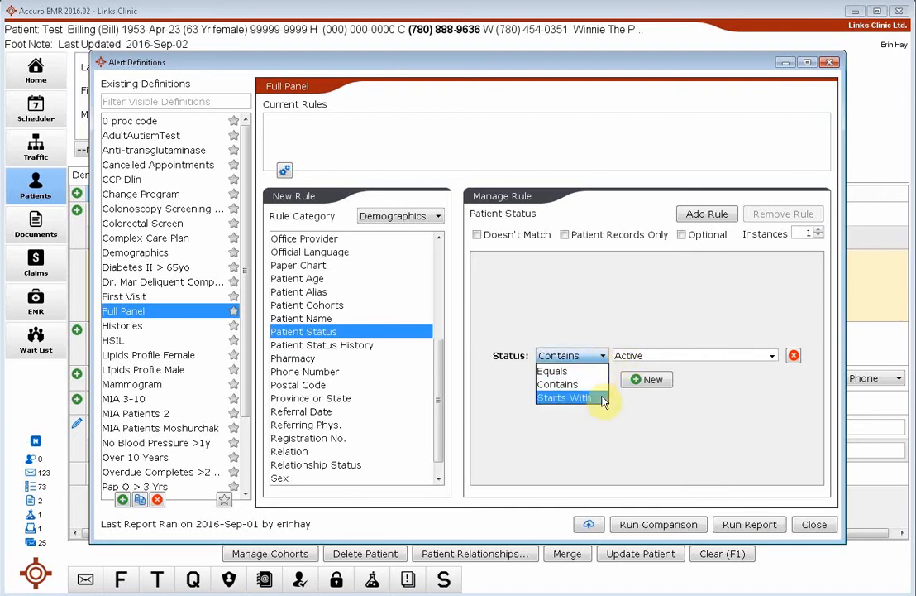
pyautogui.click(566, 397)
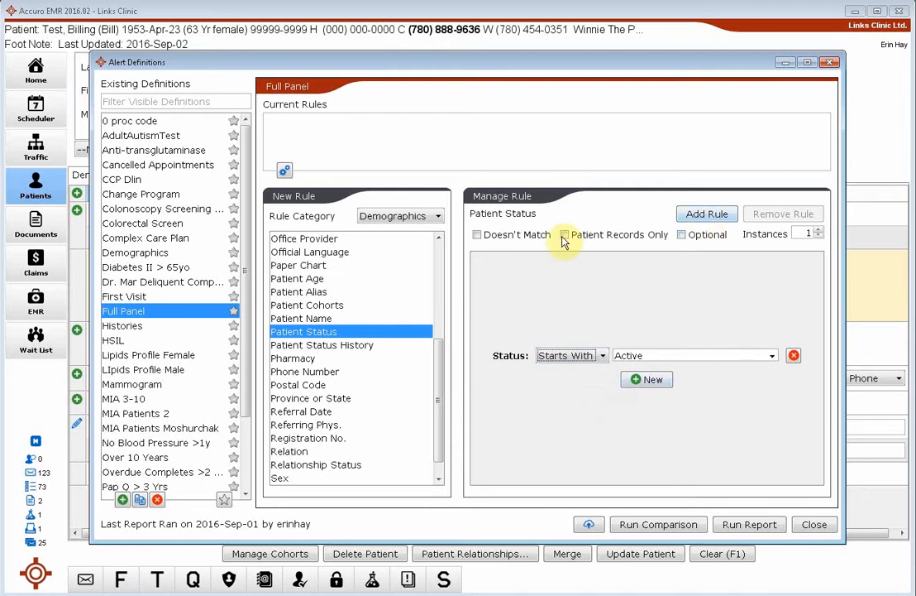
pyautogui.click(566, 235)
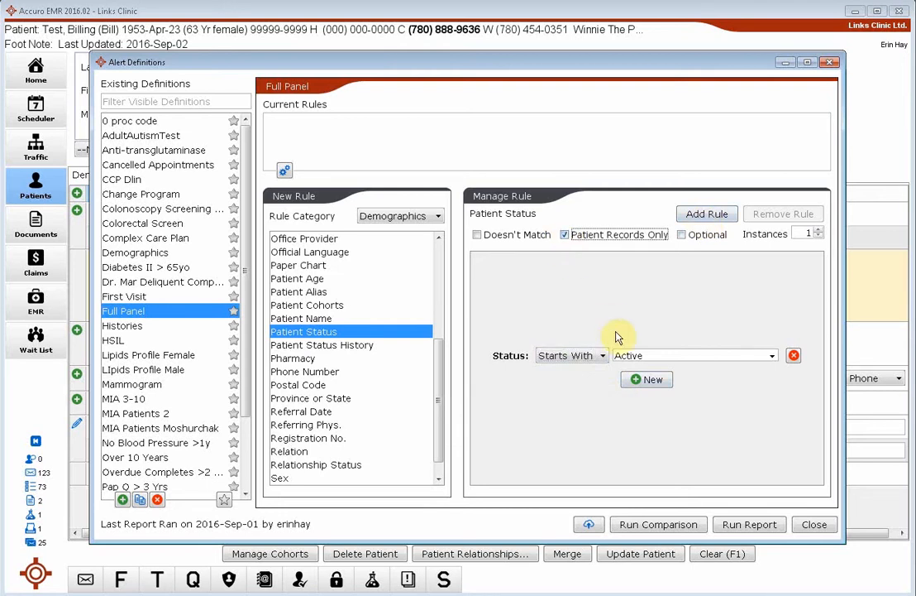
pyautogui.moveTo(653, 334)
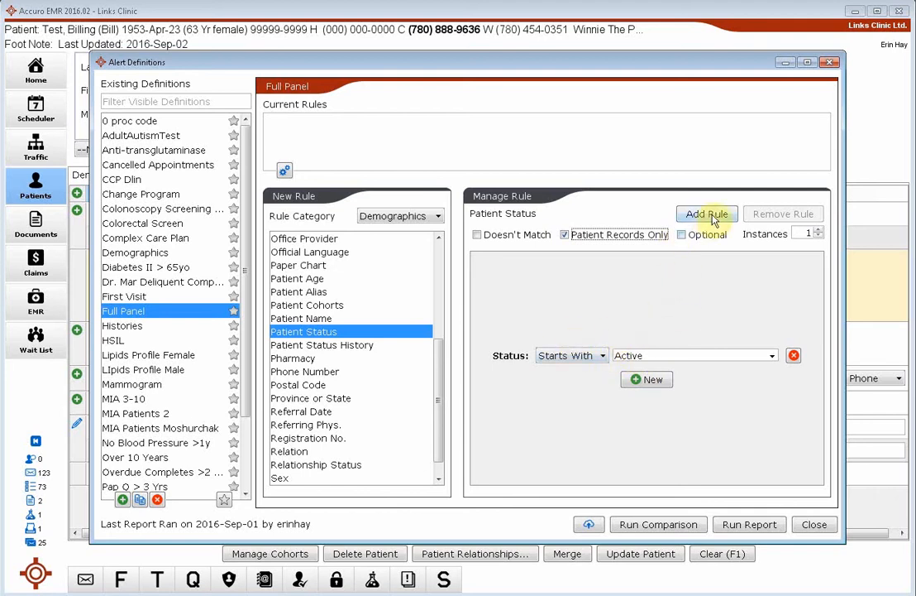
pyautogui.click(707, 214)
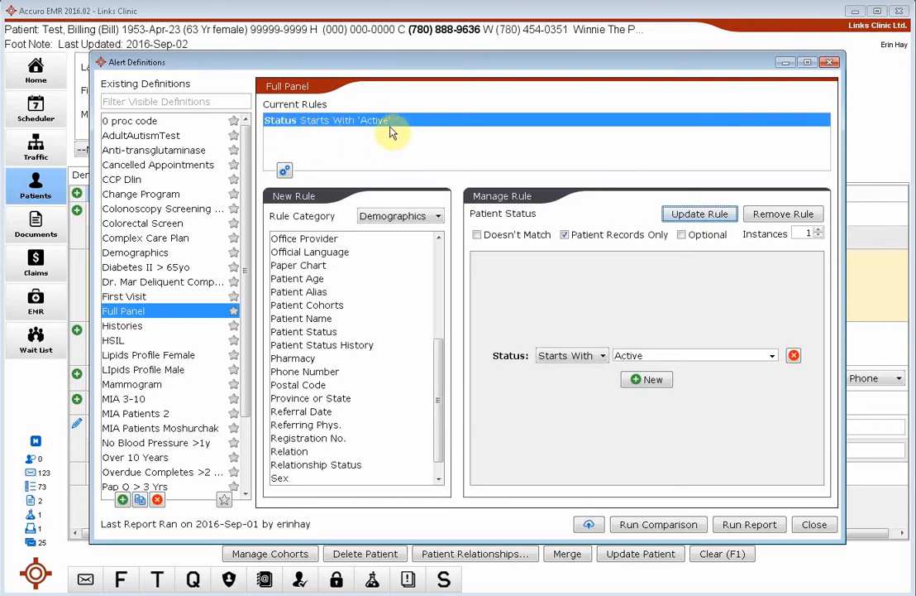
pyautogui.moveTo(708, 487)
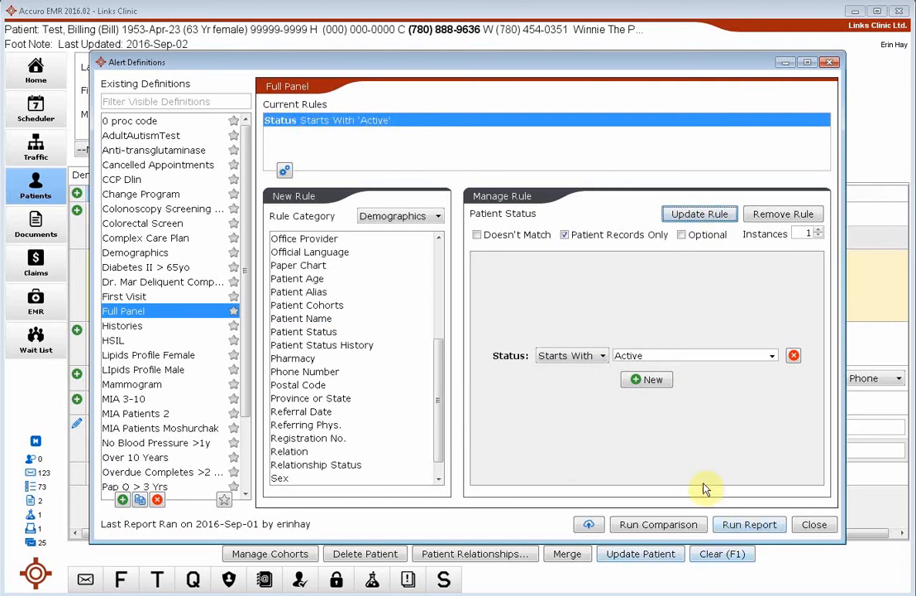
# Run the report for Selected Providers' Patients, choosing the single provider from the list
pyautogui.click(750, 522)
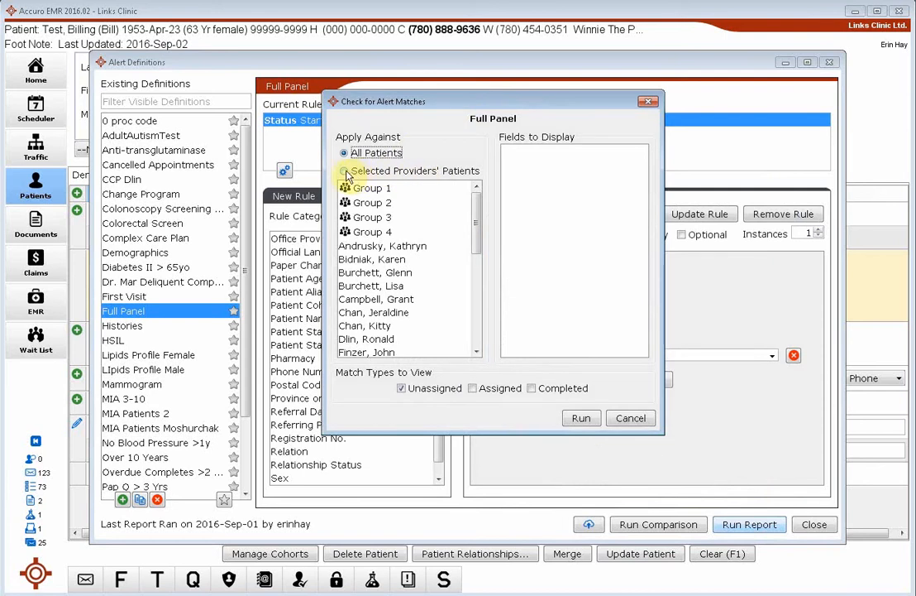
pyautogui.click(344, 170)
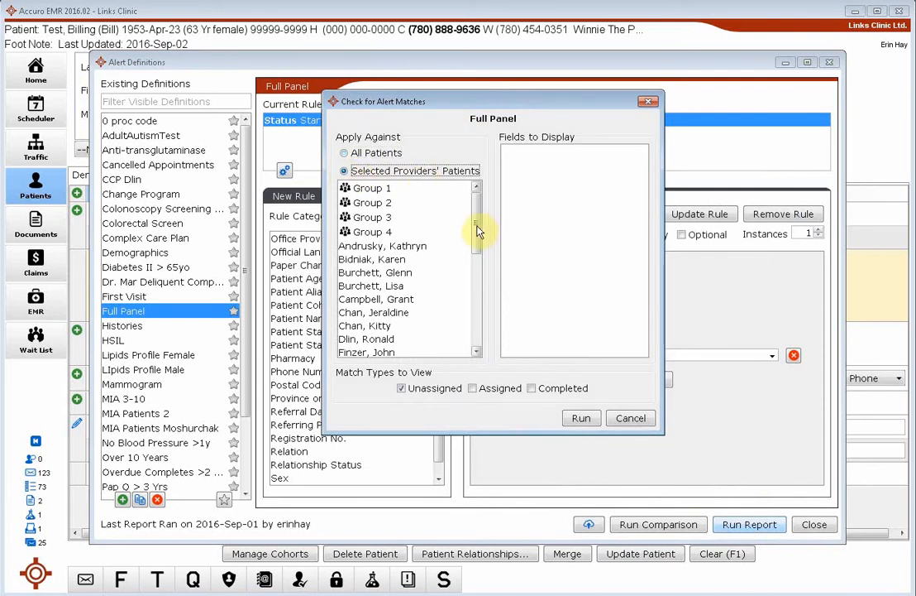
pyautogui.scroll(-3)
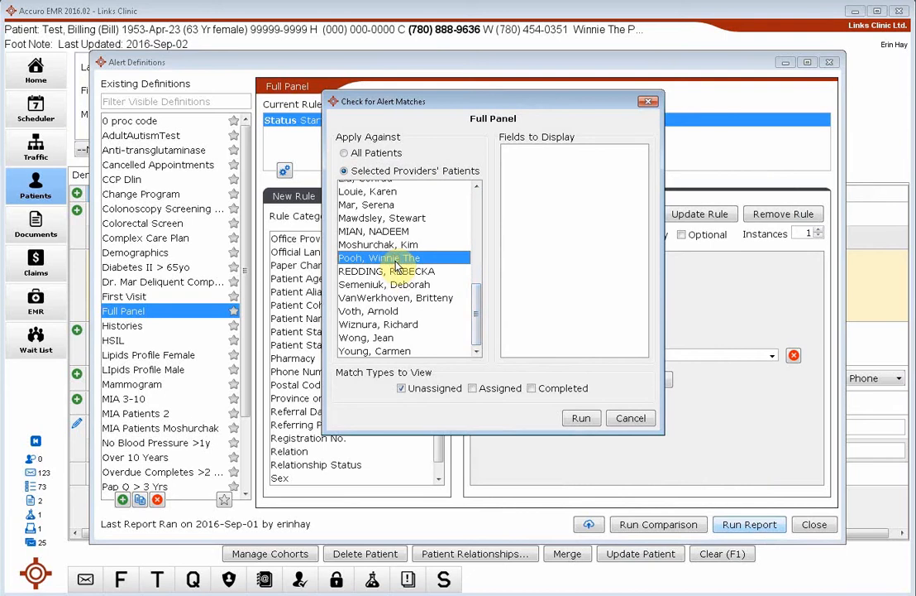
pyautogui.click(580, 417)
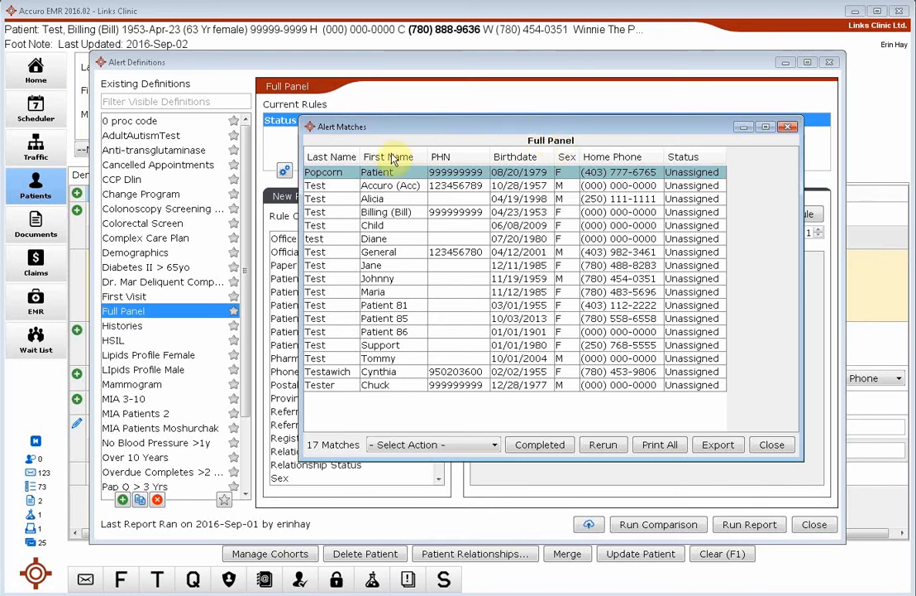
pyautogui.moveTo(380, 411)
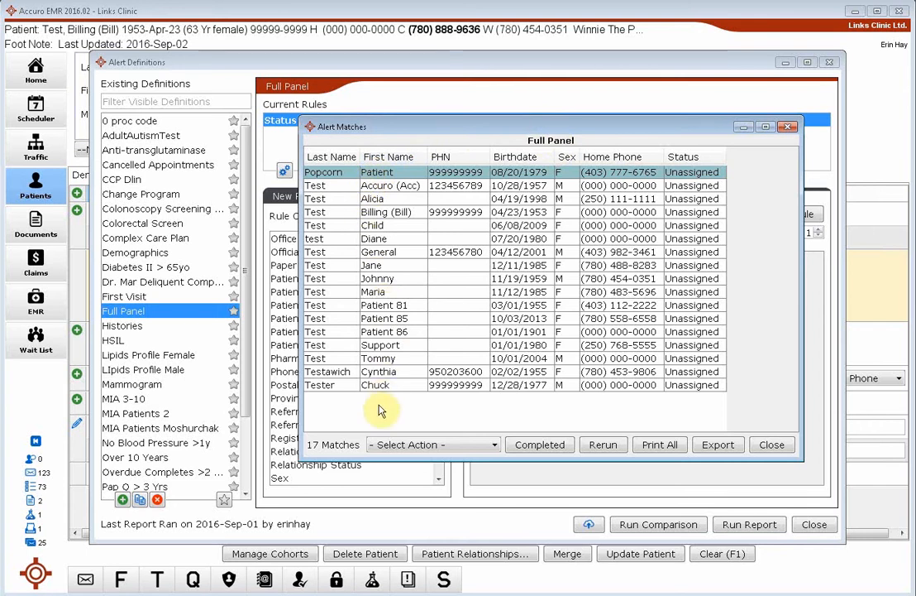
pyautogui.moveTo(478, 349)
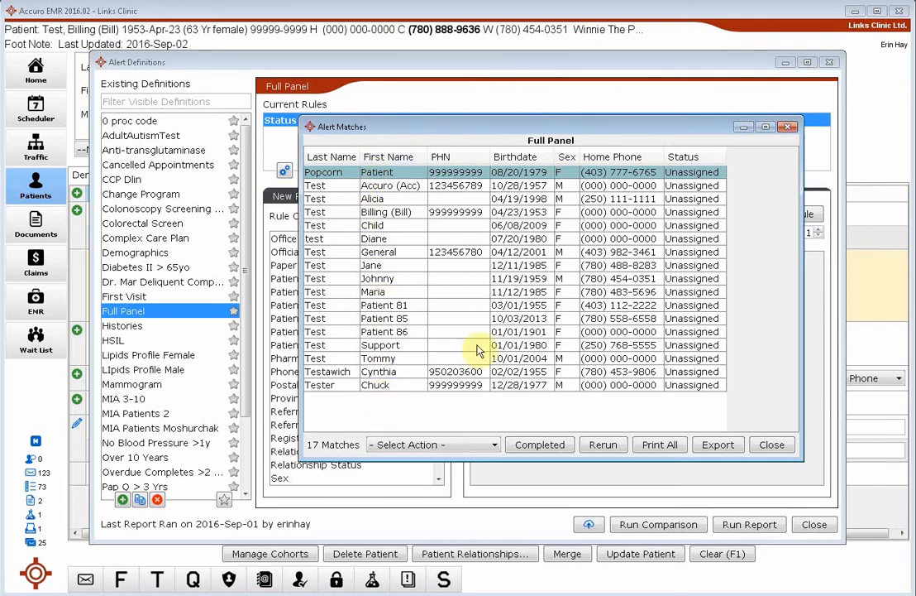